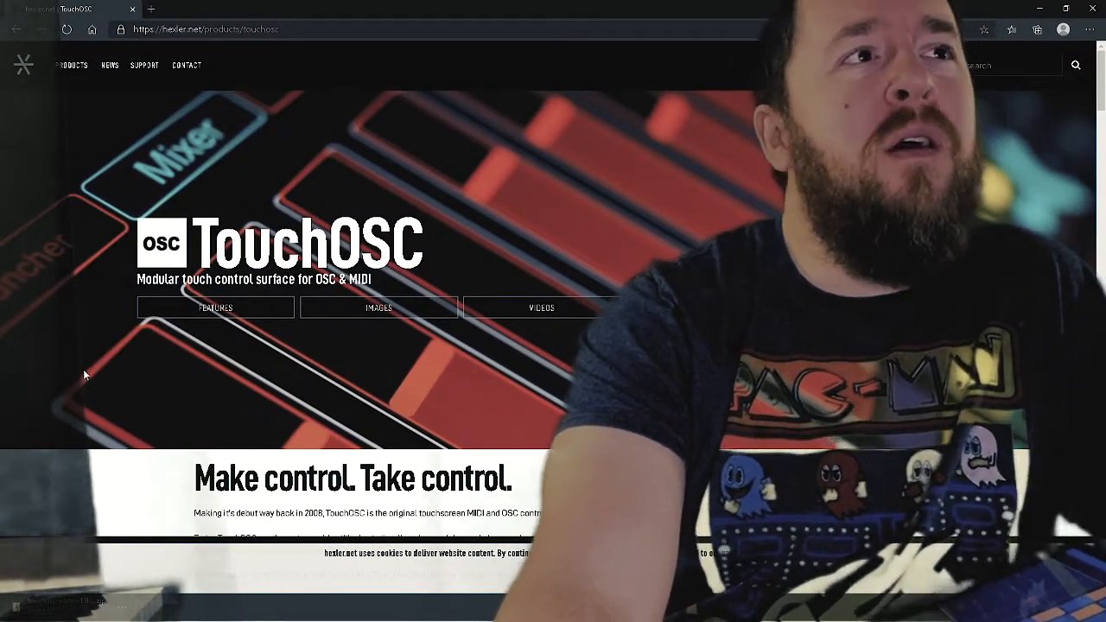
{"action": "mouse_move", "coordinate": [180, 354]}
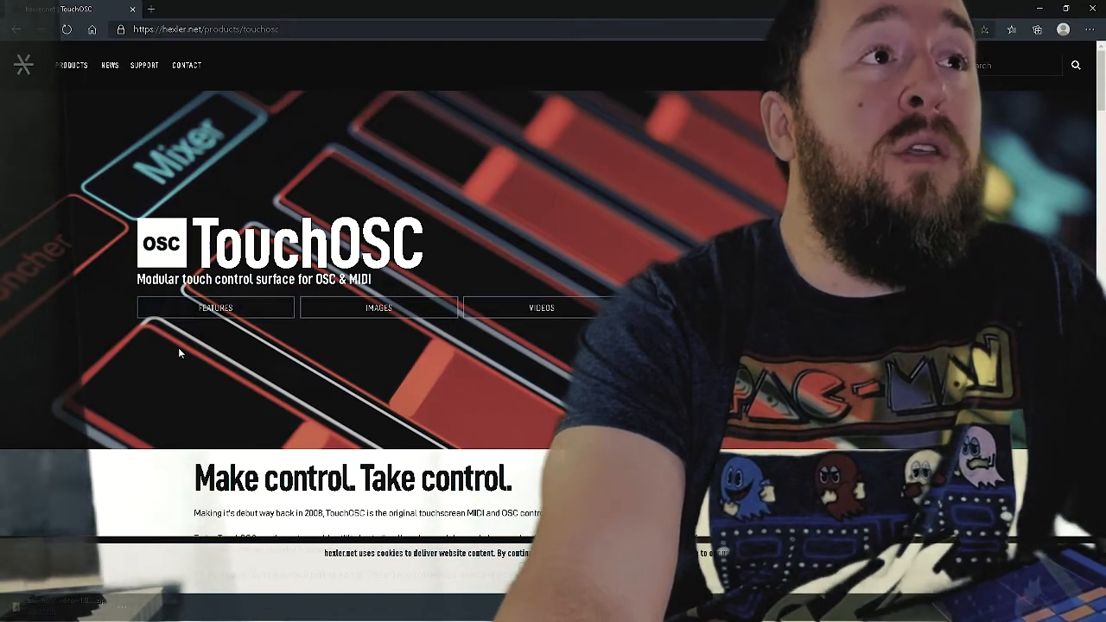
Step: Scroll down through the current window before switching to TouchOSC Editor
{"action": "scroll", "scroll_direction": "down", "scroll_amount": 3}
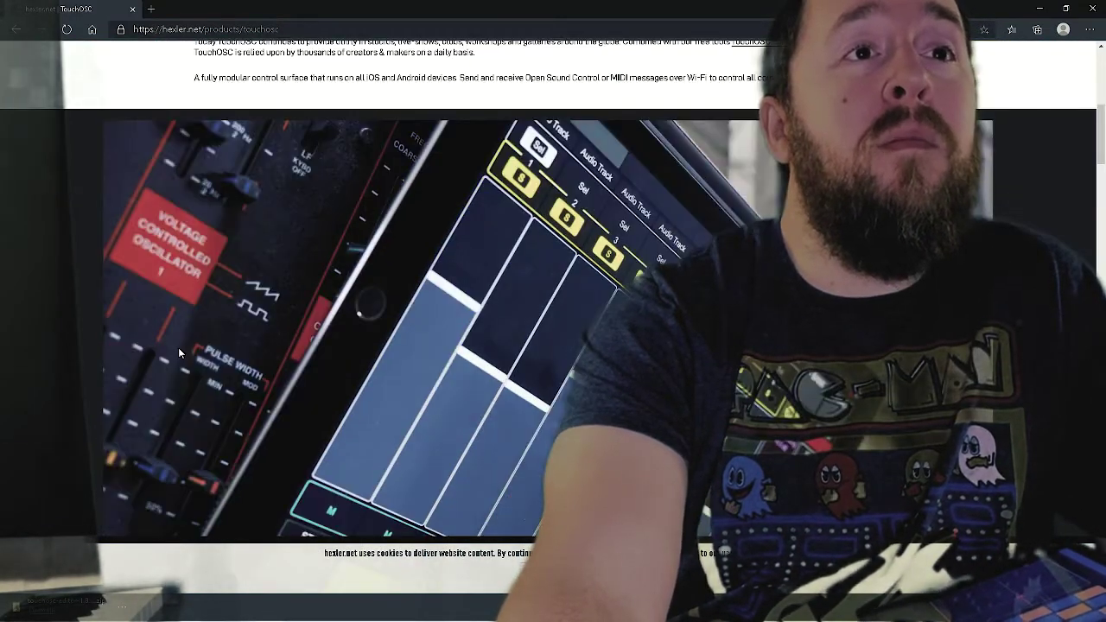
{"action": "scroll", "scroll_direction": "down", "scroll_amount": 3}
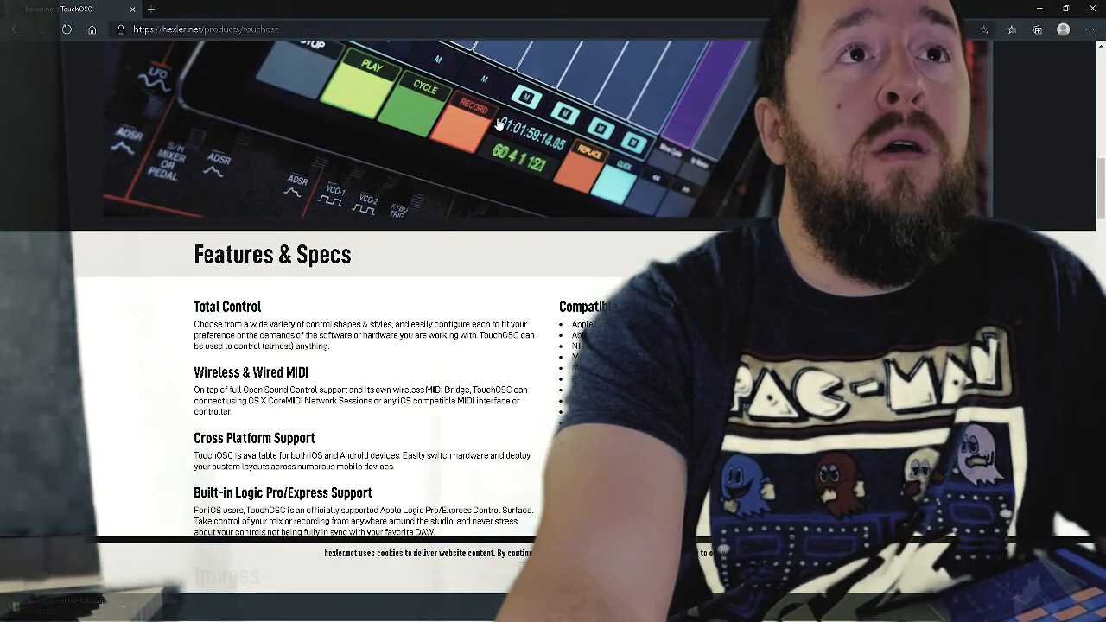
{"action": "scroll", "scroll_direction": "down", "scroll_amount": 3}
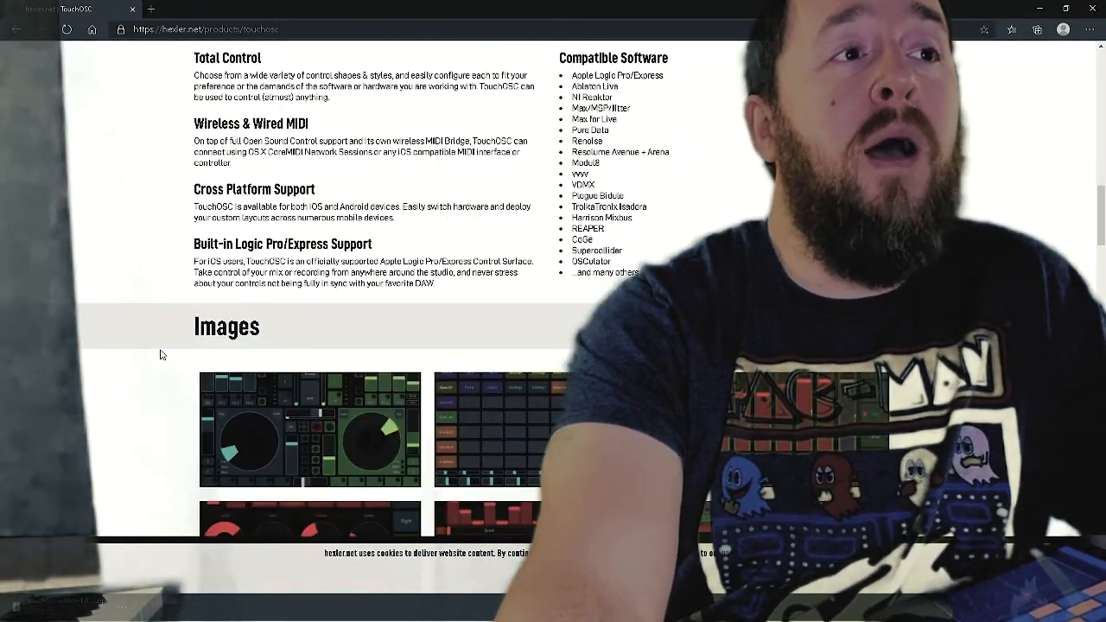
{"action": "scroll", "scroll_direction": "down", "scroll_amount": 3}
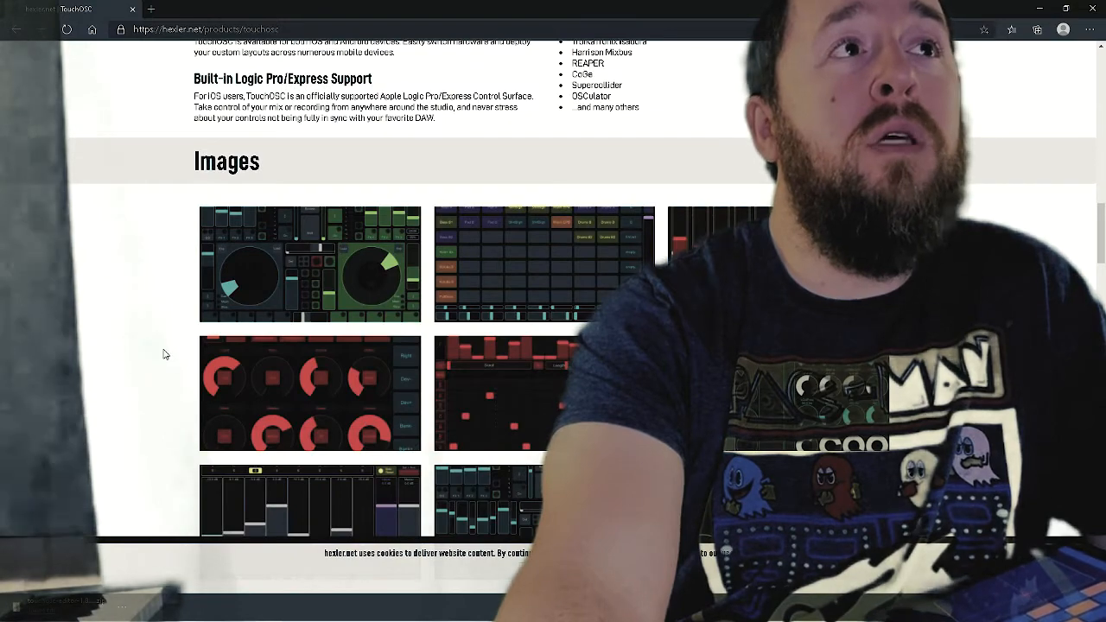
{"action": "scroll", "scroll_direction": "down", "scroll_amount": 3}
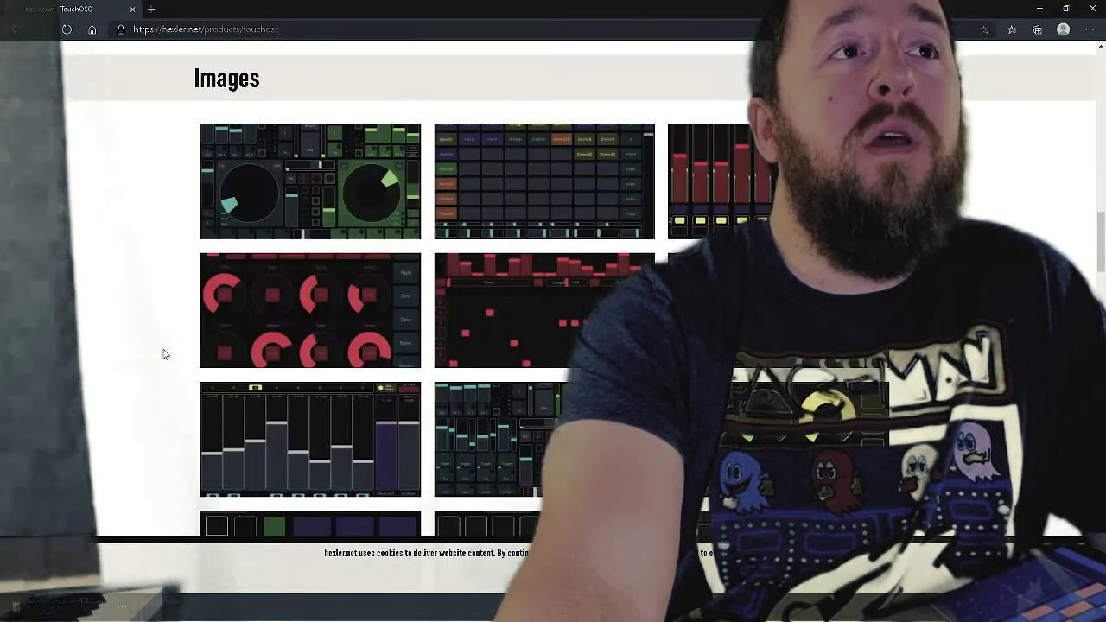
{"action": "scroll", "scroll_direction": "up", "scroll_amount": 3}
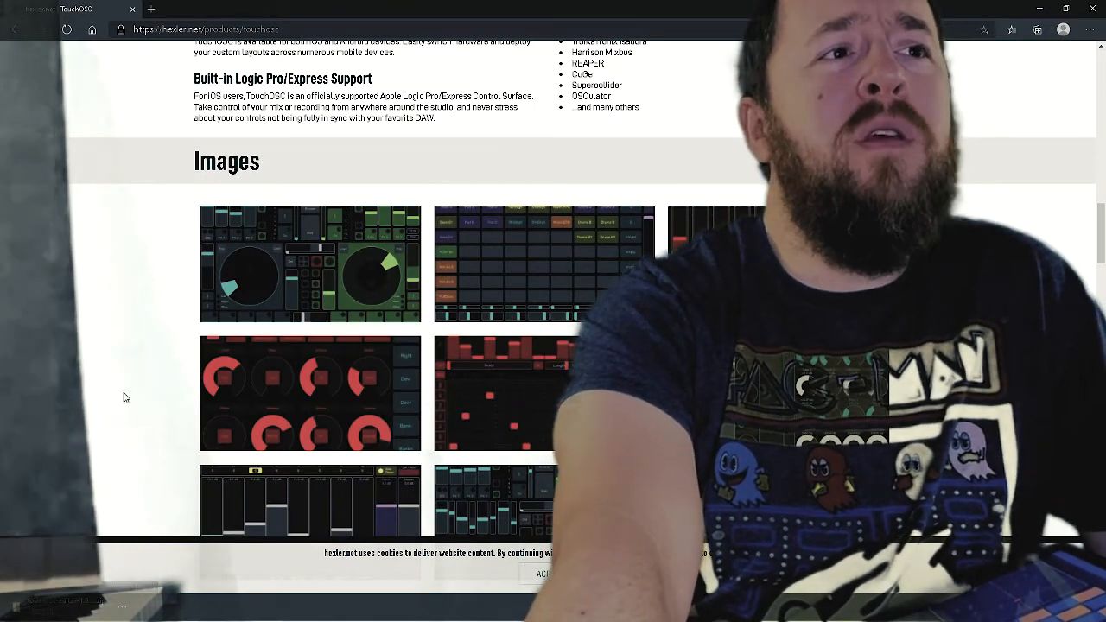
{"action": "scroll", "scroll_direction": "down", "scroll_amount": 3}
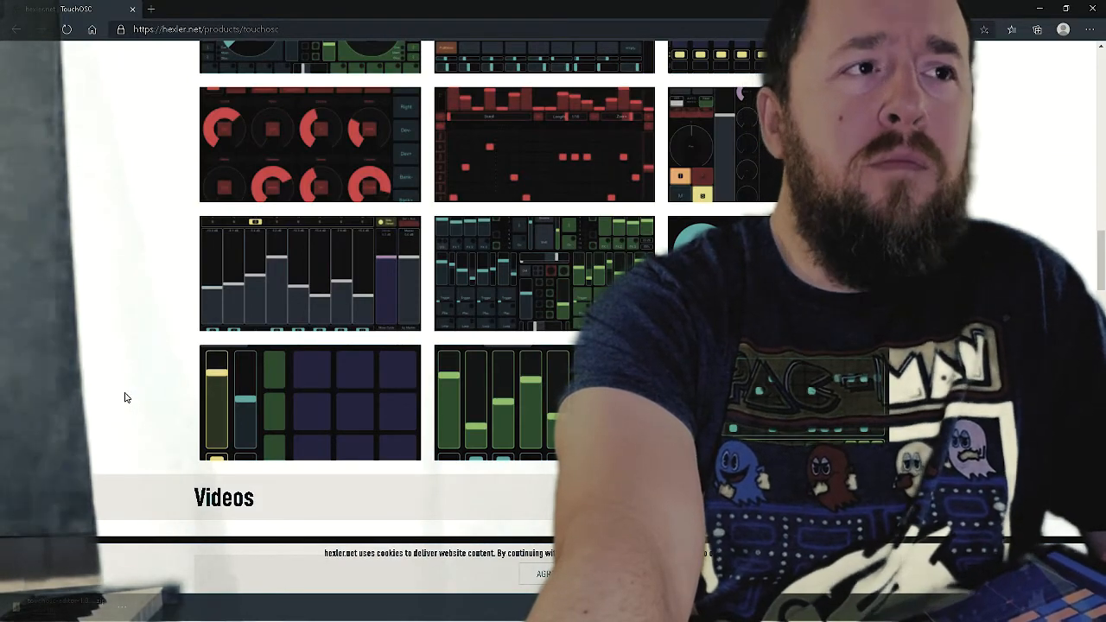
{"action": "scroll", "scroll_direction": "down", "scroll_amount": 3}
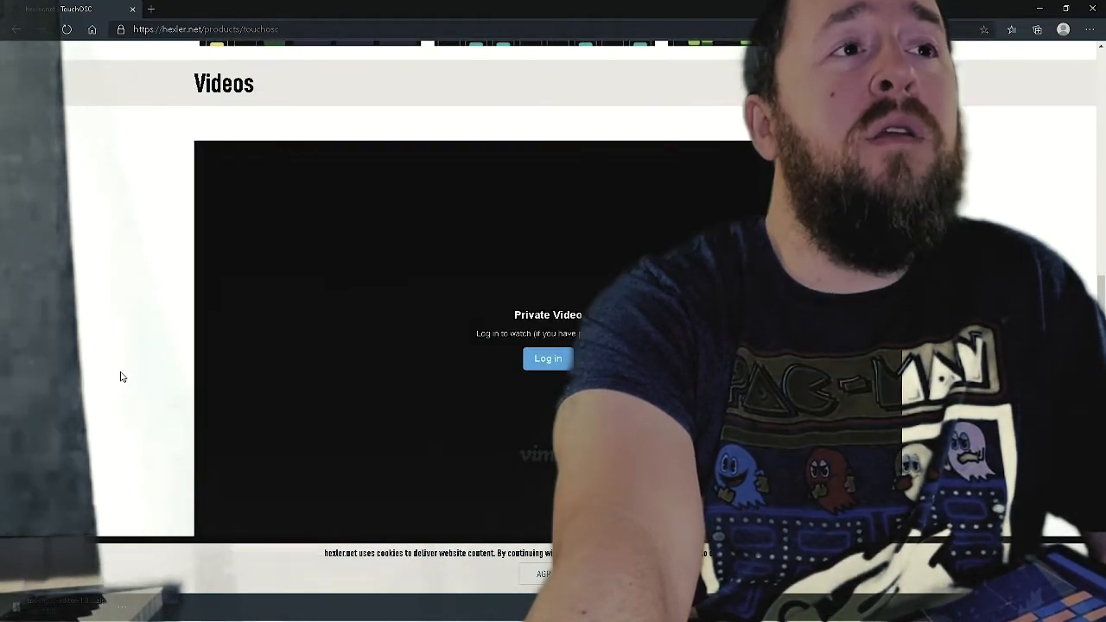
{"action": "scroll", "scroll_direction": "down", "scroll_amount": 3}
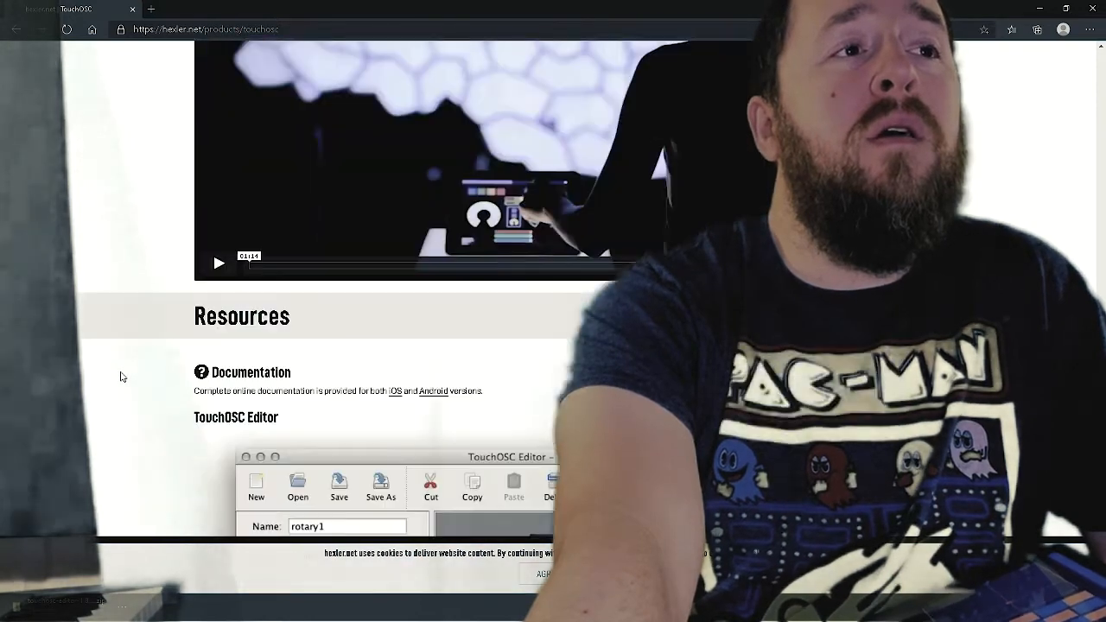
{"action": "scroll", "scroll_direction": "down", "scroll_amount": 3}
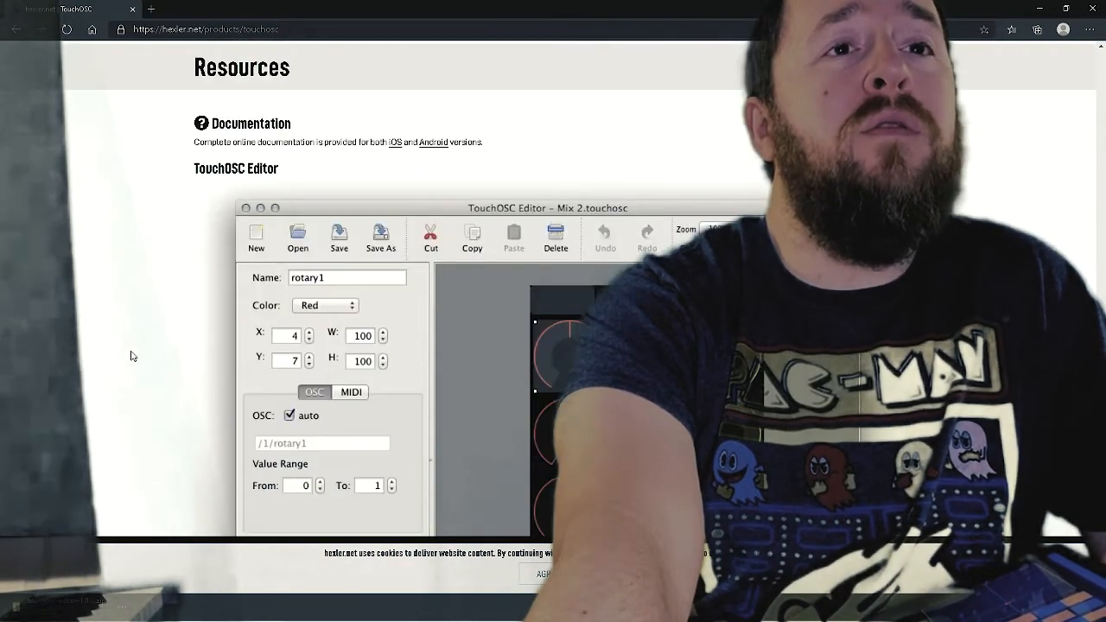
{"action": "scroll", "scroll_direction": "down", "scroll_amount": 3}
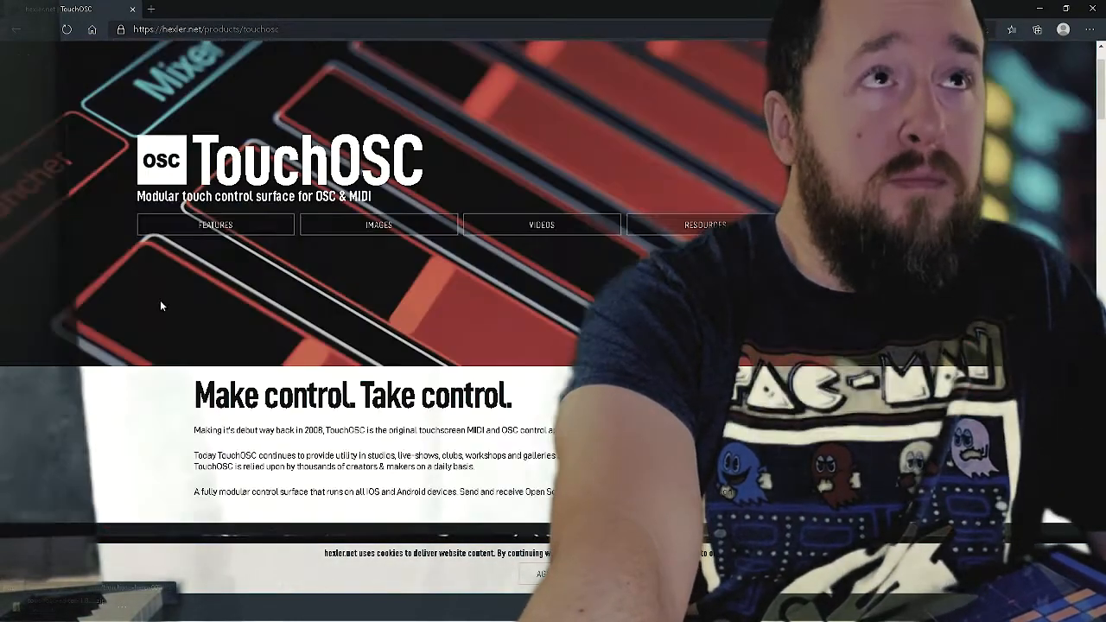
{"action": "scroll", "scroll_direction": "down", "scroll_amount": 3}
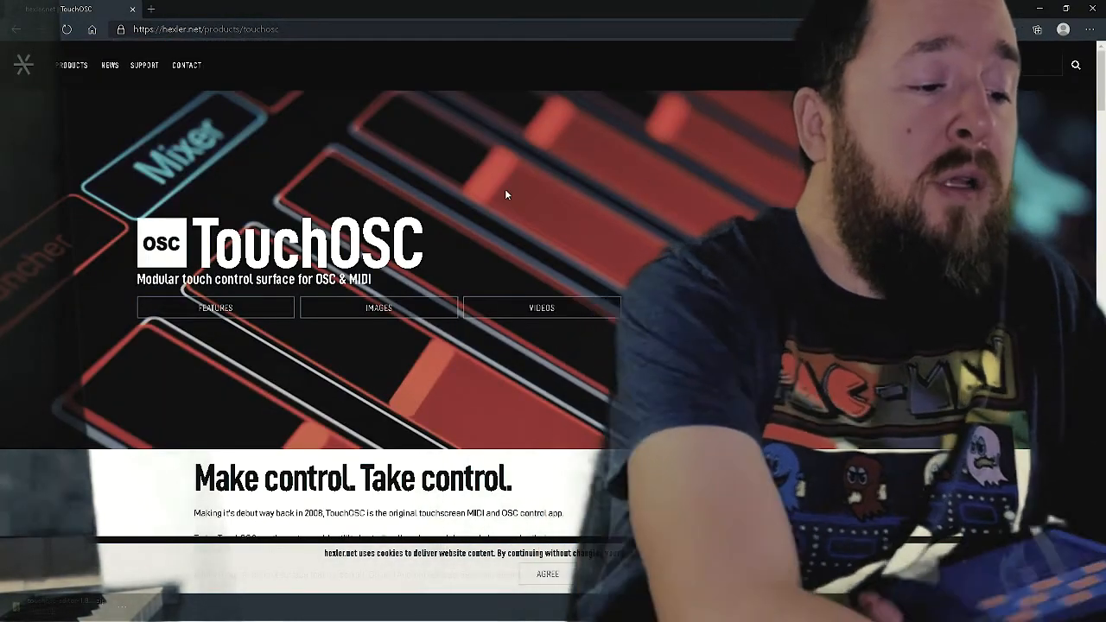
Step: Set the TouchOSC layout size to iPad with horizontal orientation
{"action": "key", "text": "alt+tab"}
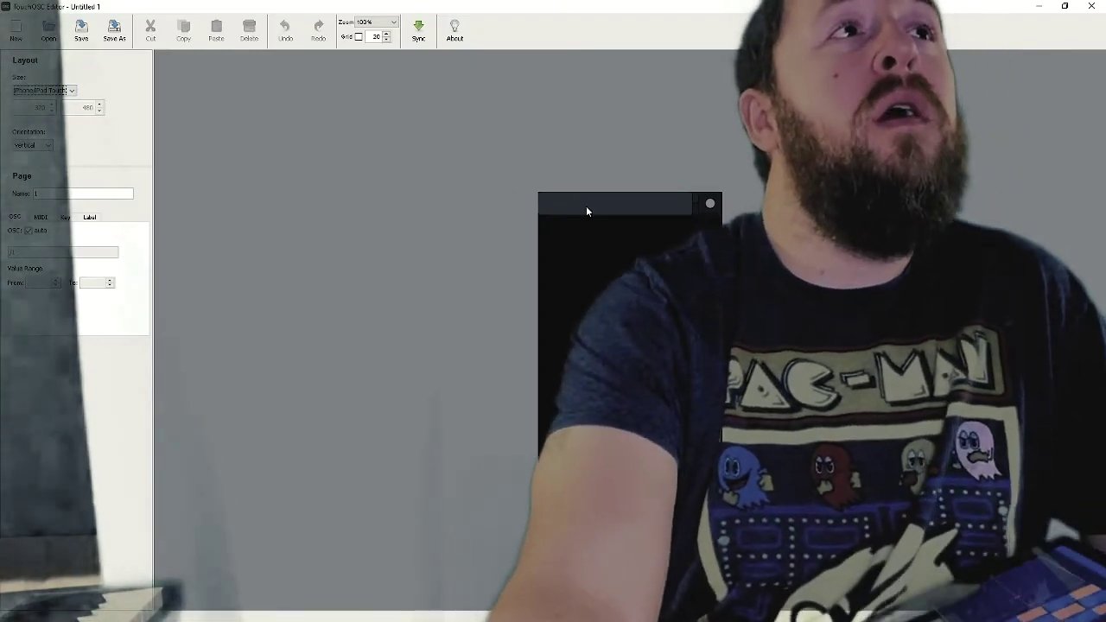
{"action": "left_click", "coordinate": [73, 88]}
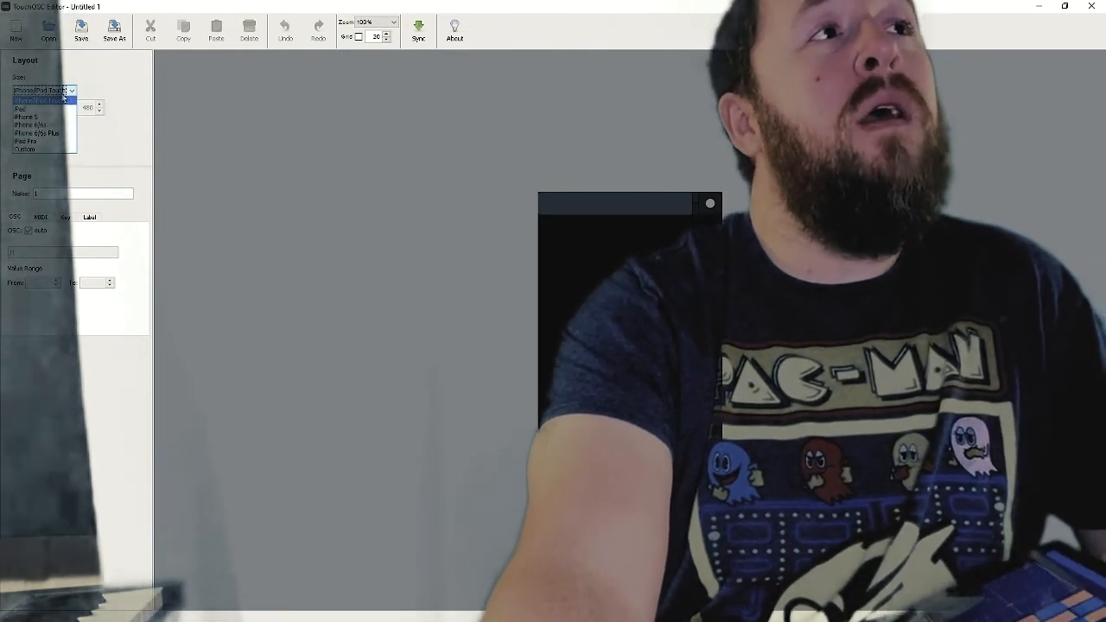
{"action": "left_click", "coordinate": [32, 109]}
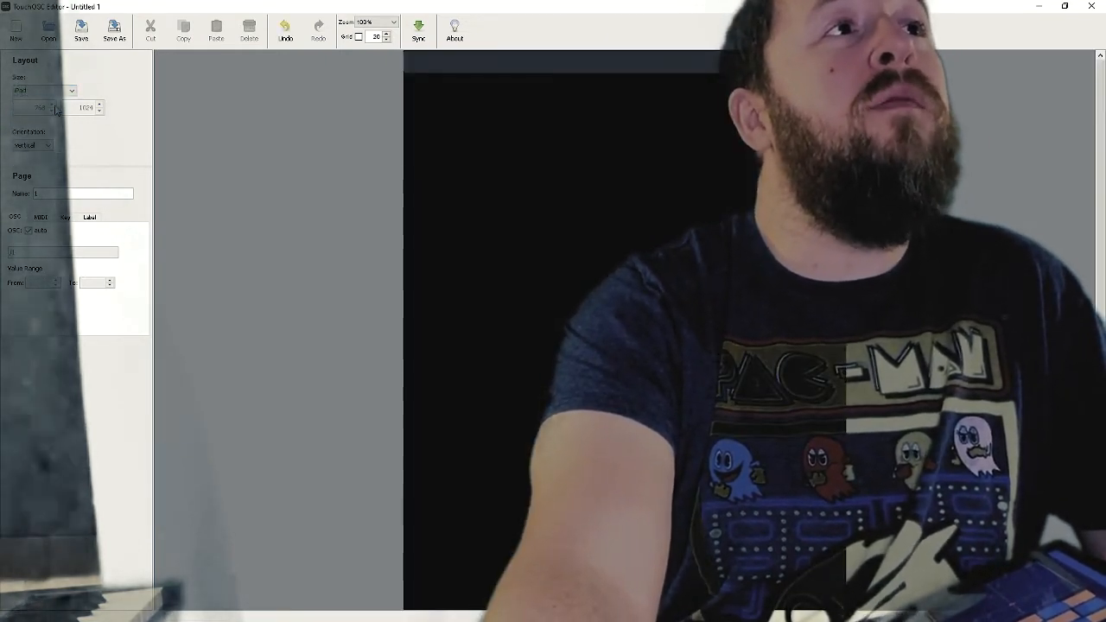
{"action": "left_click", "coordinate": [34, 144]}
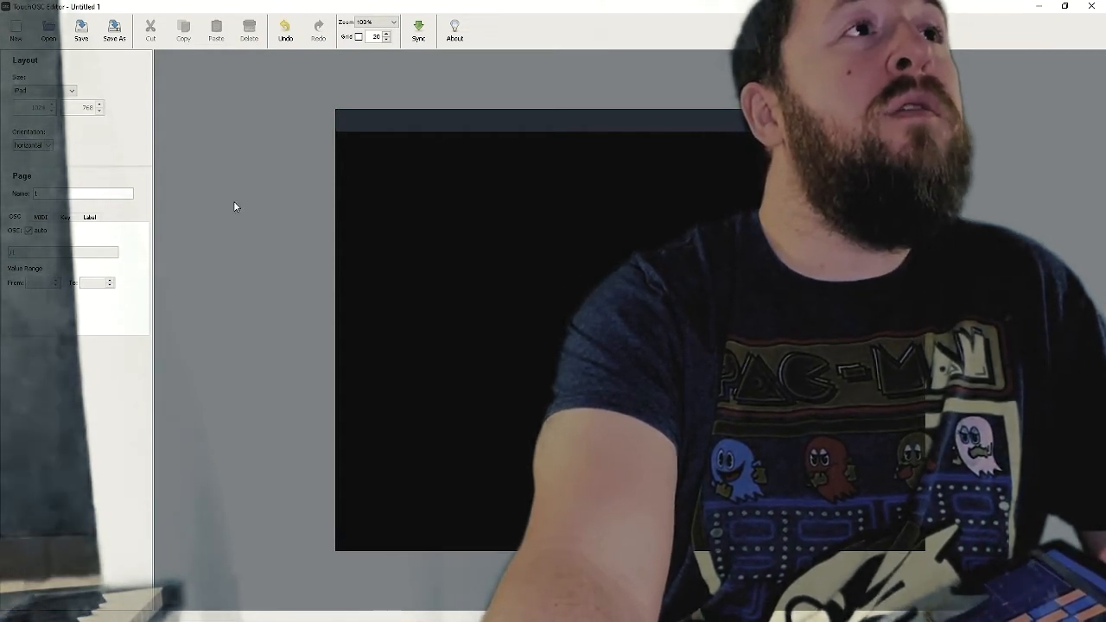
Step: Bring up the page's Create menu to add a red push button
{"action": "right_click", "coordinate": [507, 259]}
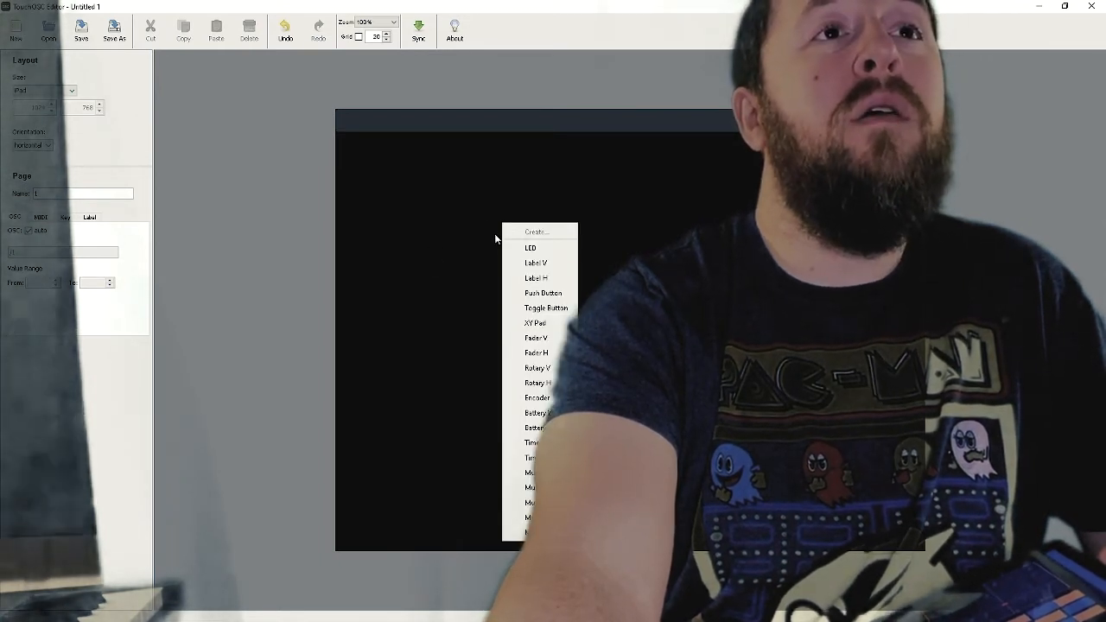
{"action": "mouse_move", "coordinate": [535, 338]}
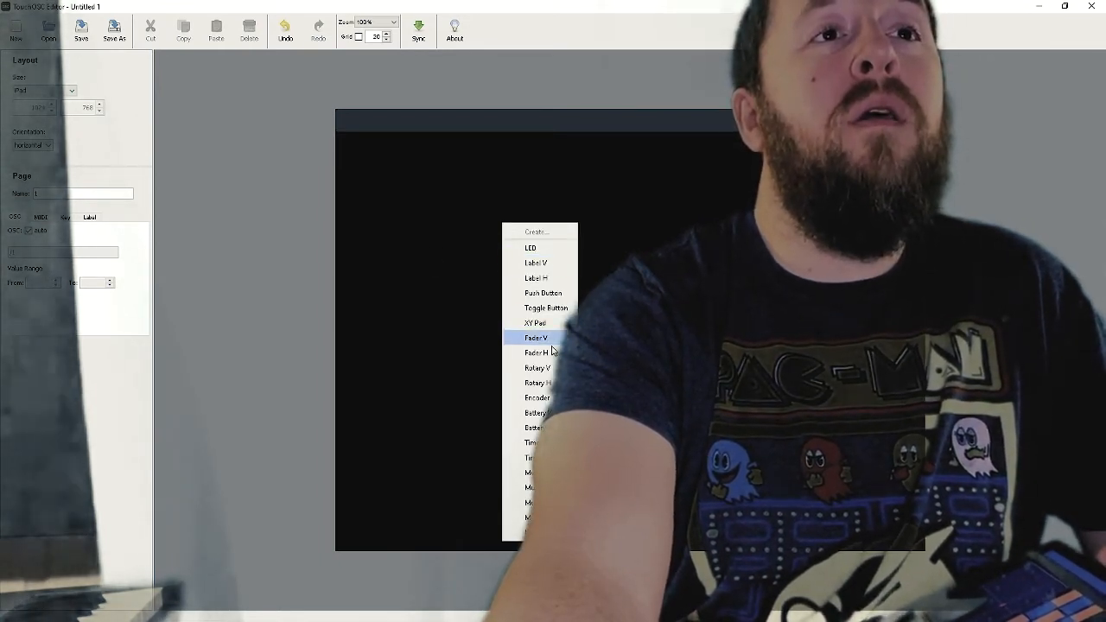
{"action": "mouse_move", "coordinate": [538, 368]}
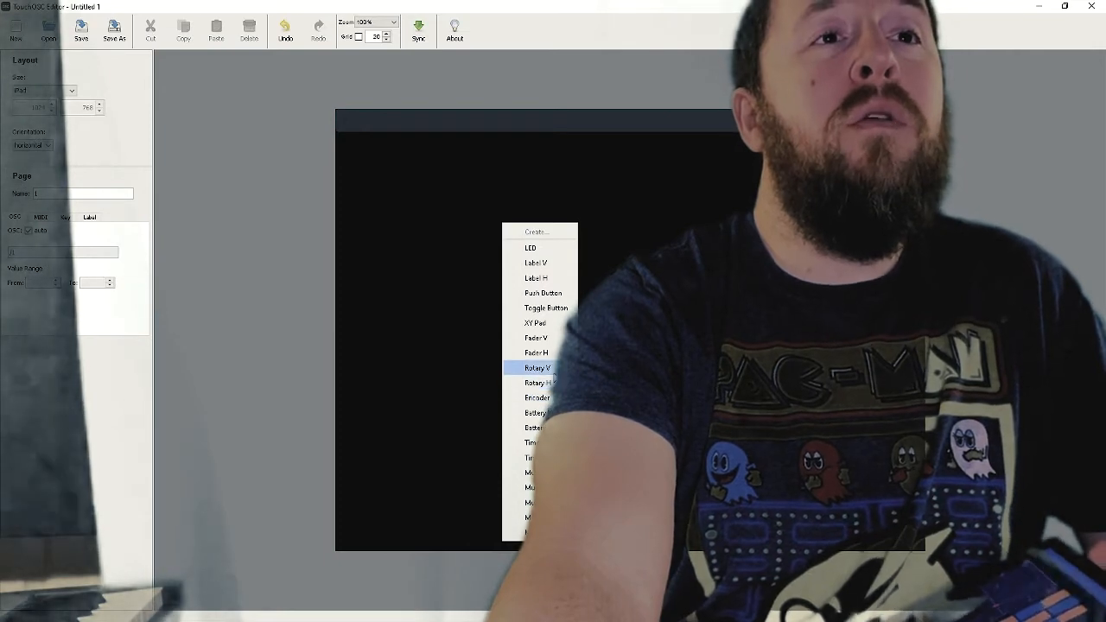
{"action": "mouse_move", "coordinate": [535, 322]}
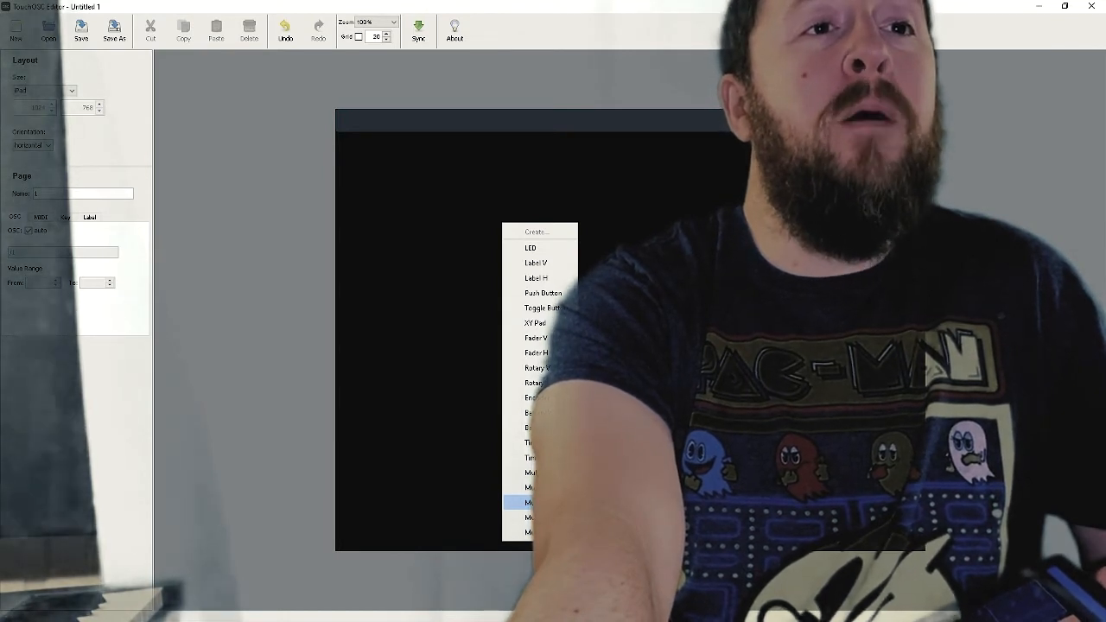
{"action": "mouse_move", "coordinate": [539, 293]}
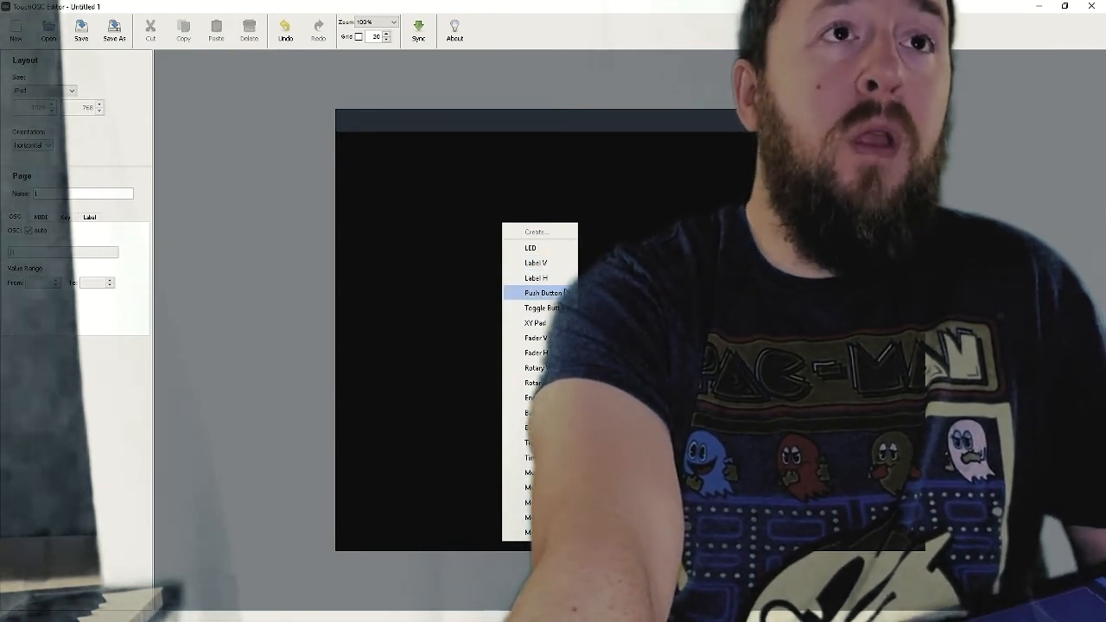
{"action": "mouse_move", "coordinate": [534, 323]}
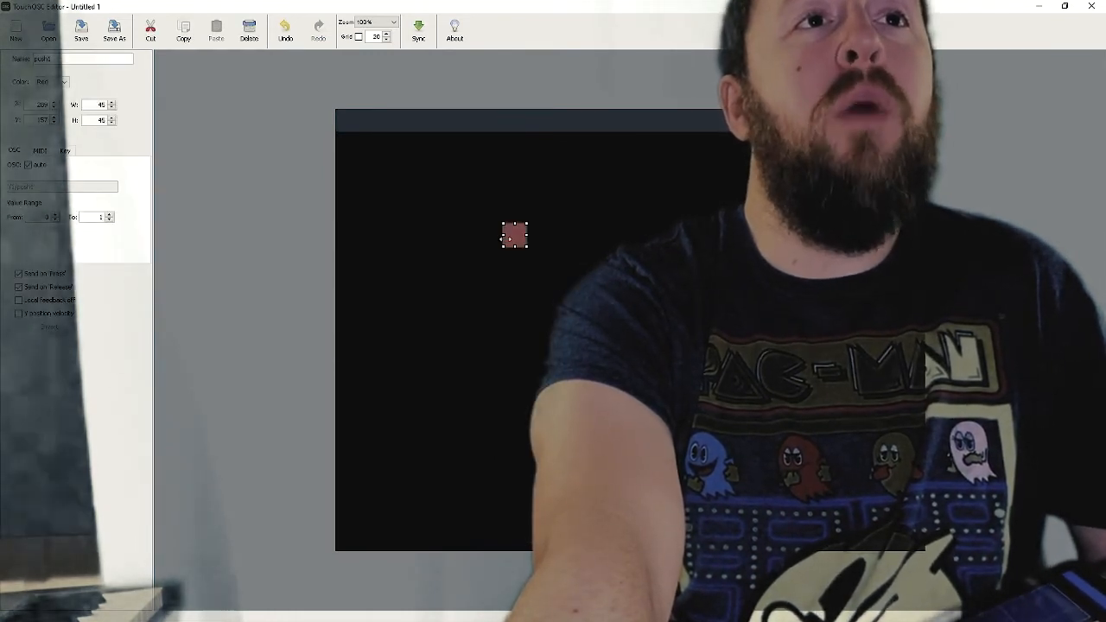
{"action": "right_click", "coordinate": [514, 235]}
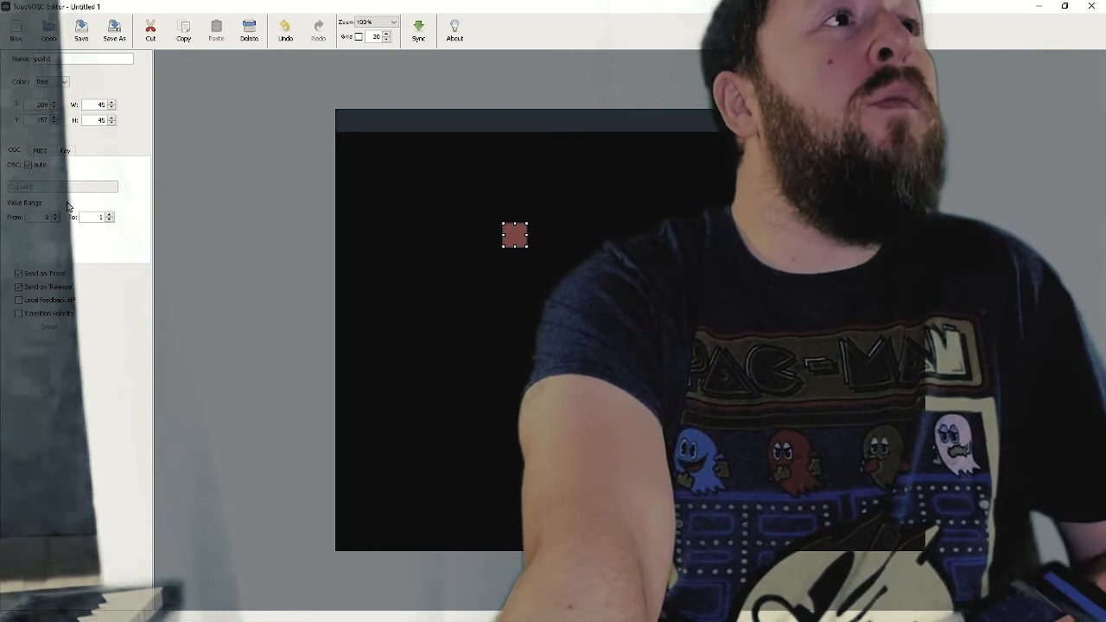
{"action": "left_click", "coordinate": [41, 154]}
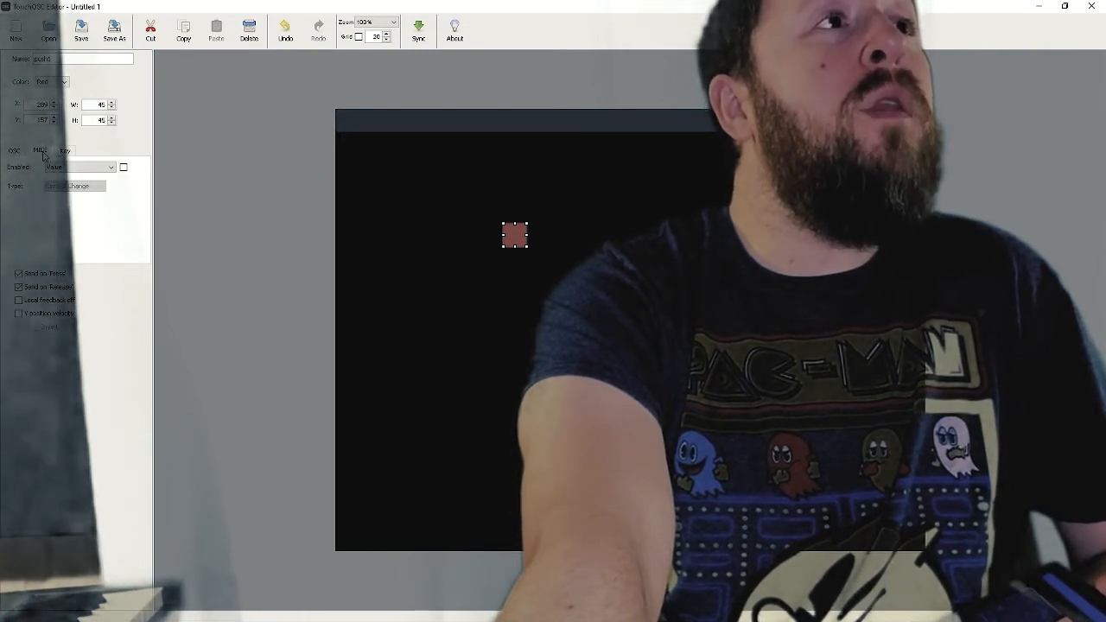
{"action": "left_click", "coordinate": [63, 152]}
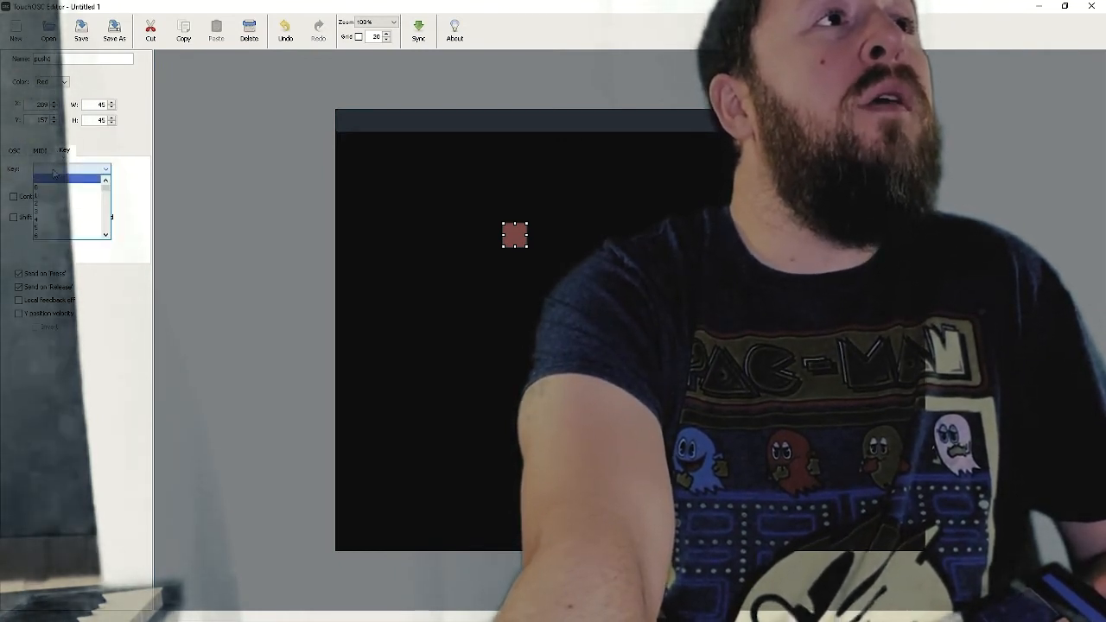
{"action": "left_click", "coordinate": [69, 167]}
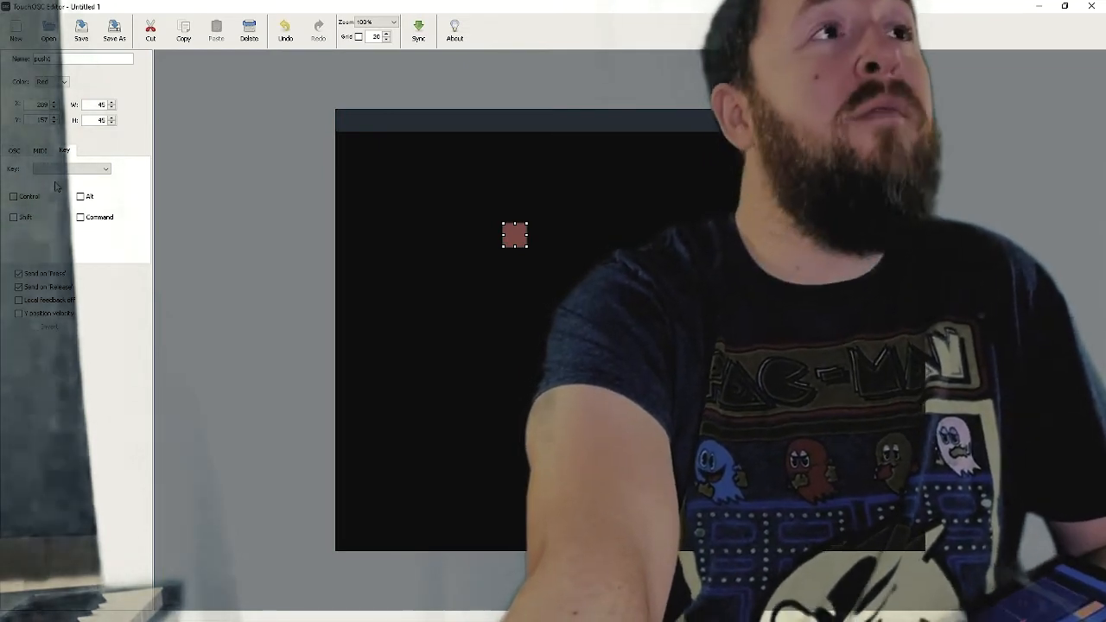
{"action": "left_click", "coordinate": [104, 168]}
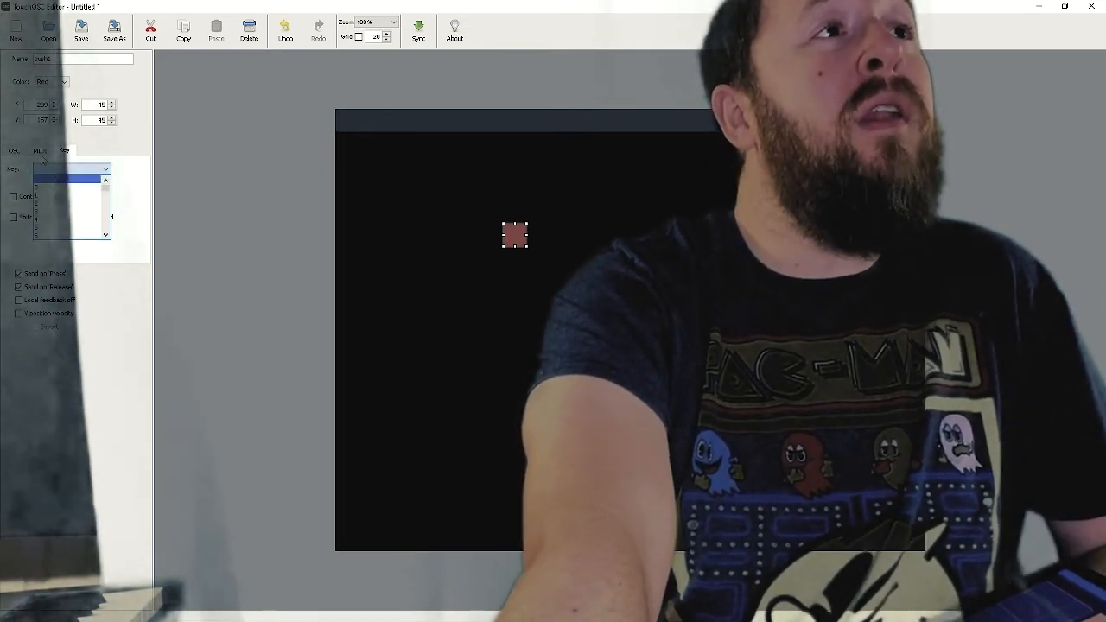
{"action": "left_click", "coordinate": [40, 155]}
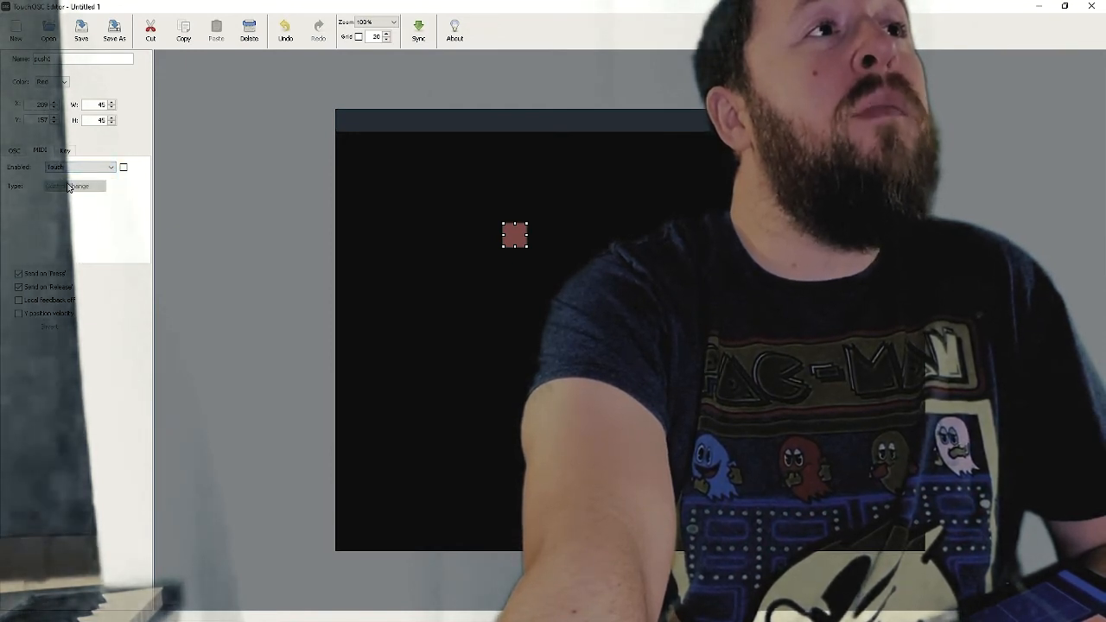
{"action": "left_click", "coordinate": [73, 186]}
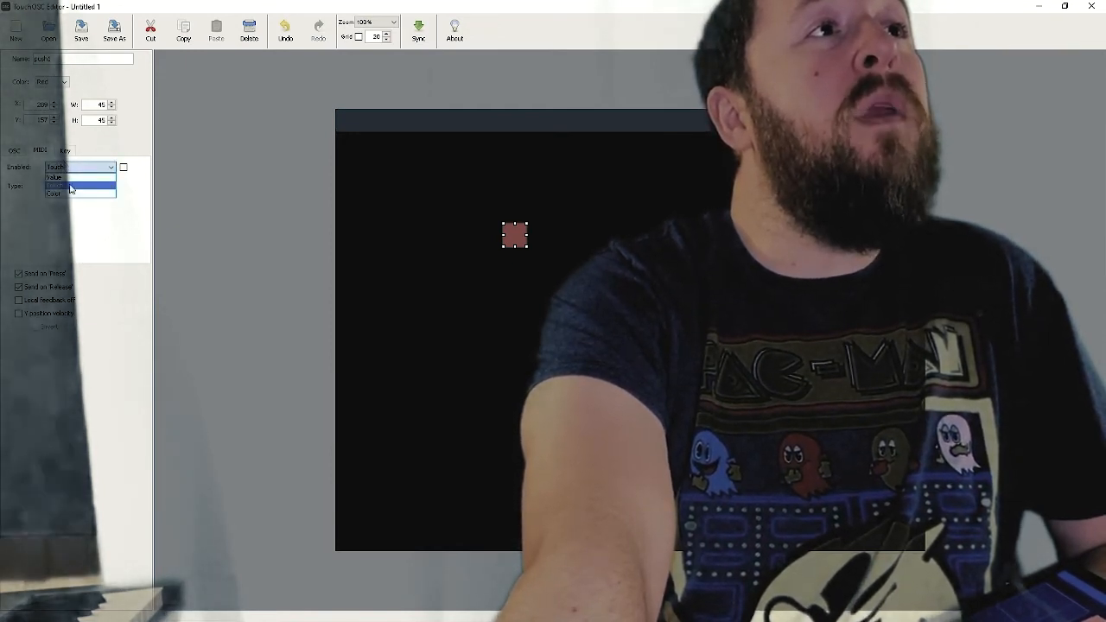
{"action": "left_click", "coordinate": [62, 186]}
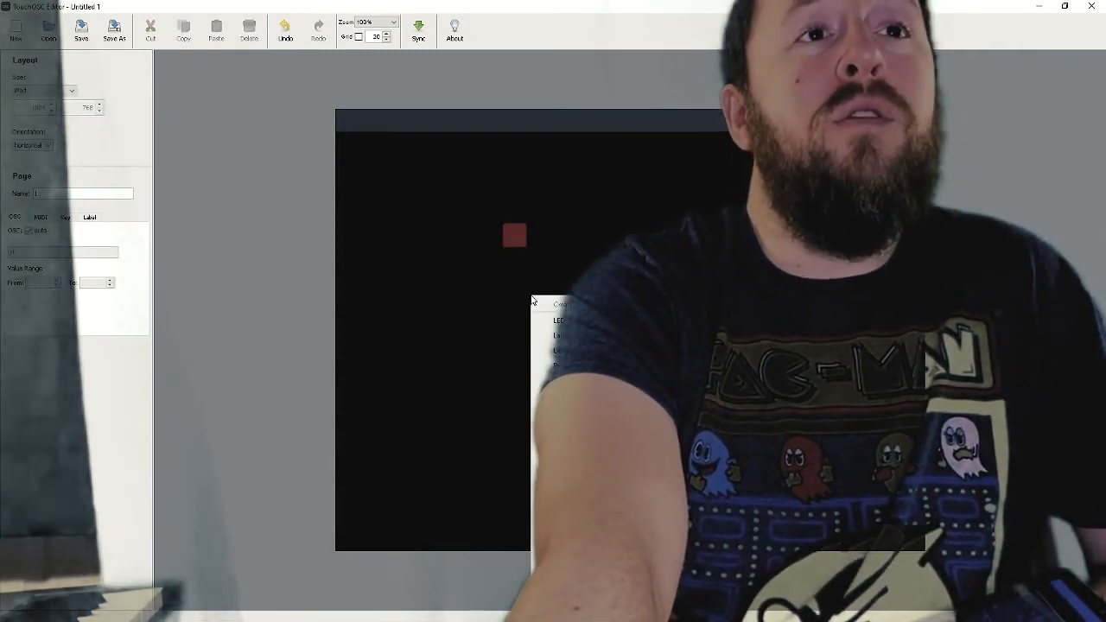
Step: Add an XY pad to the page and enable its MIDI Control Change output
{"action": "right_click", "coordinate": [513, 234]}
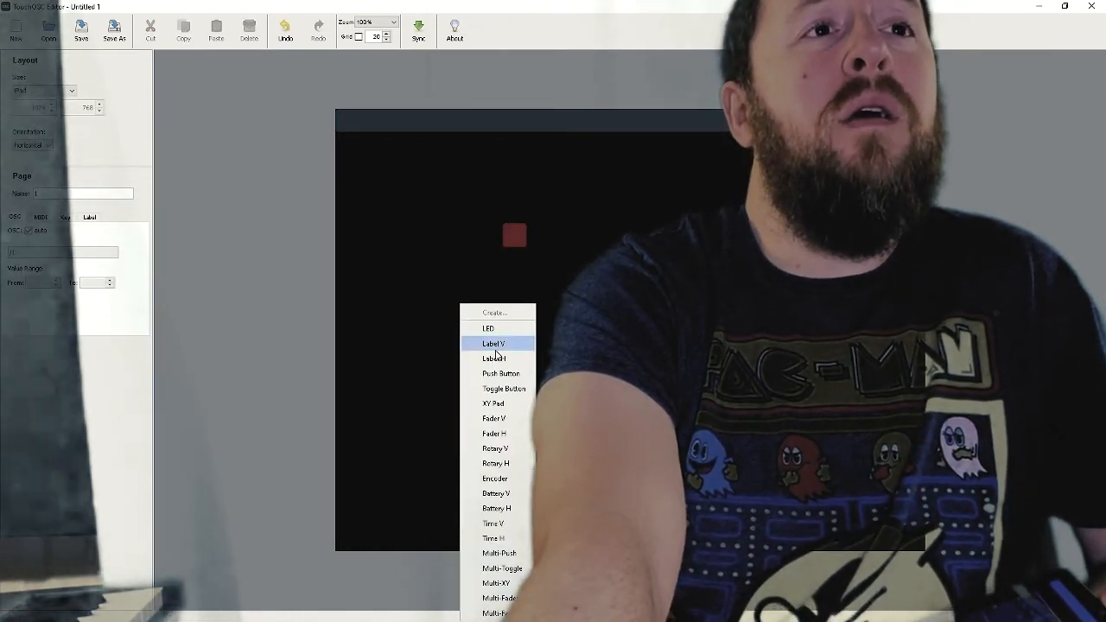
{"action": "left_click", "coordinate": [490, 404]}
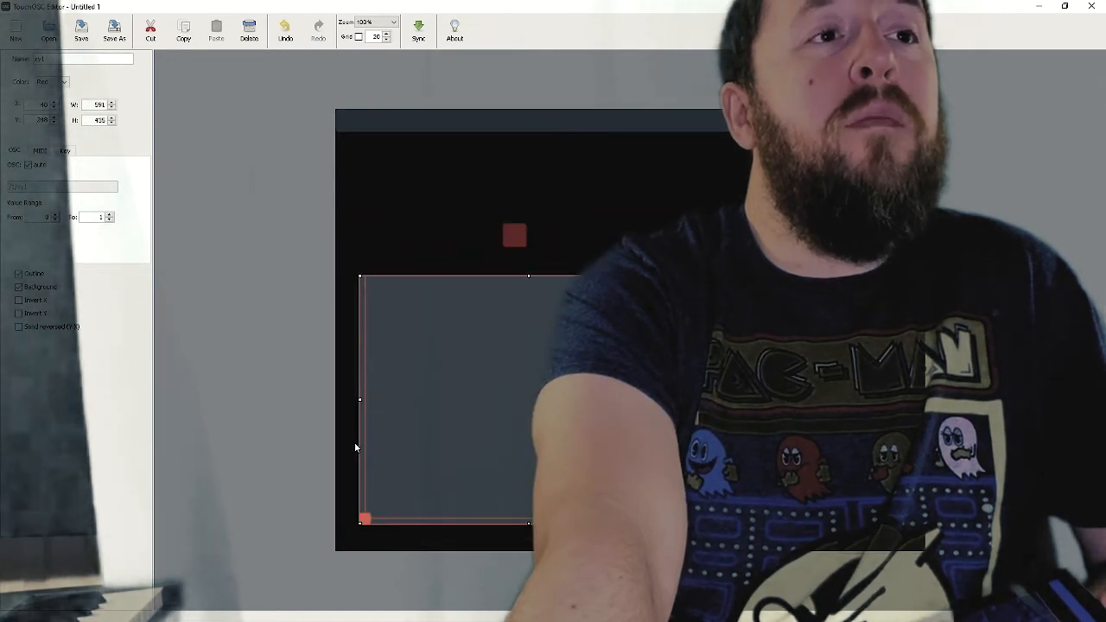
{"action": "left_click", "coordinate": [41, 150]}
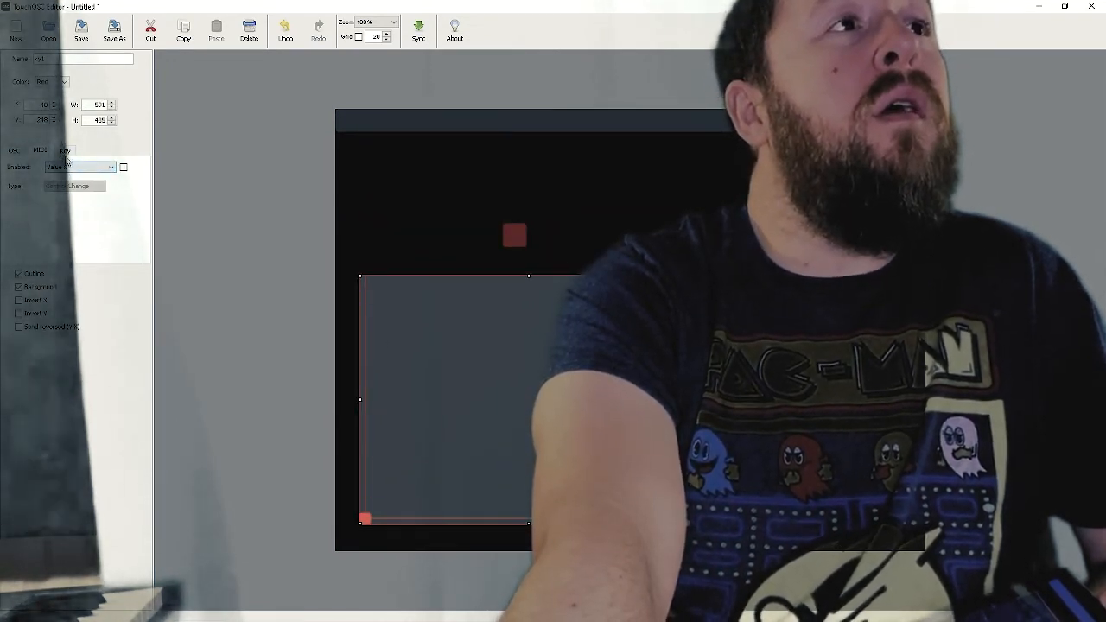
{"action": "left_click", "coordinate": [123, 167]}
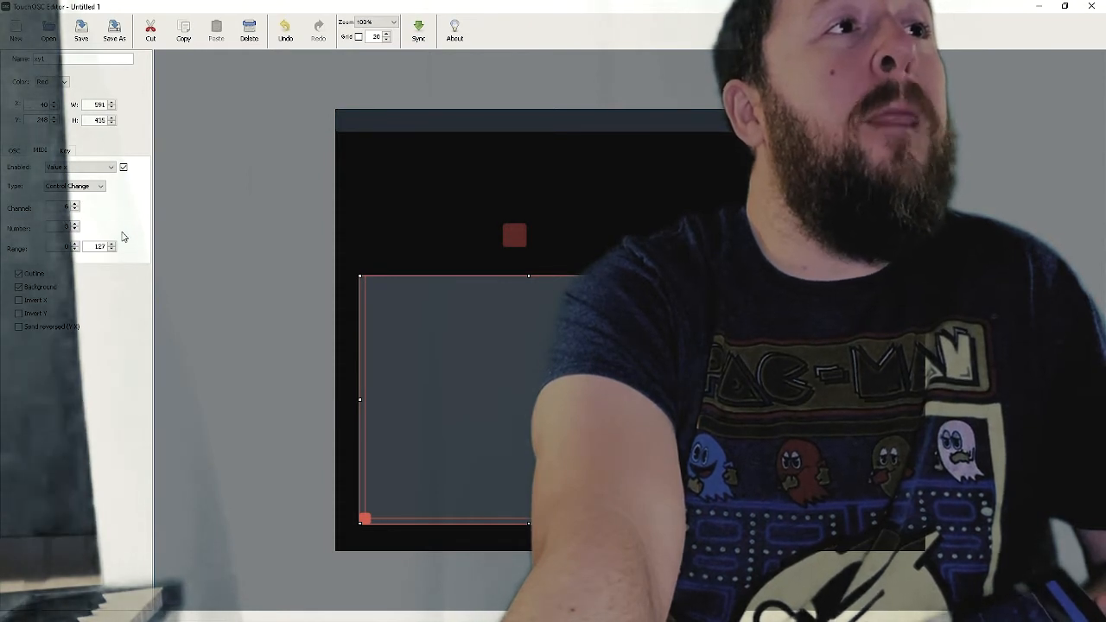
Step: Make the XY pad green and enable MIDI Control Change for Value y
{"action": "left_click", "coordinate": [60, 83]}
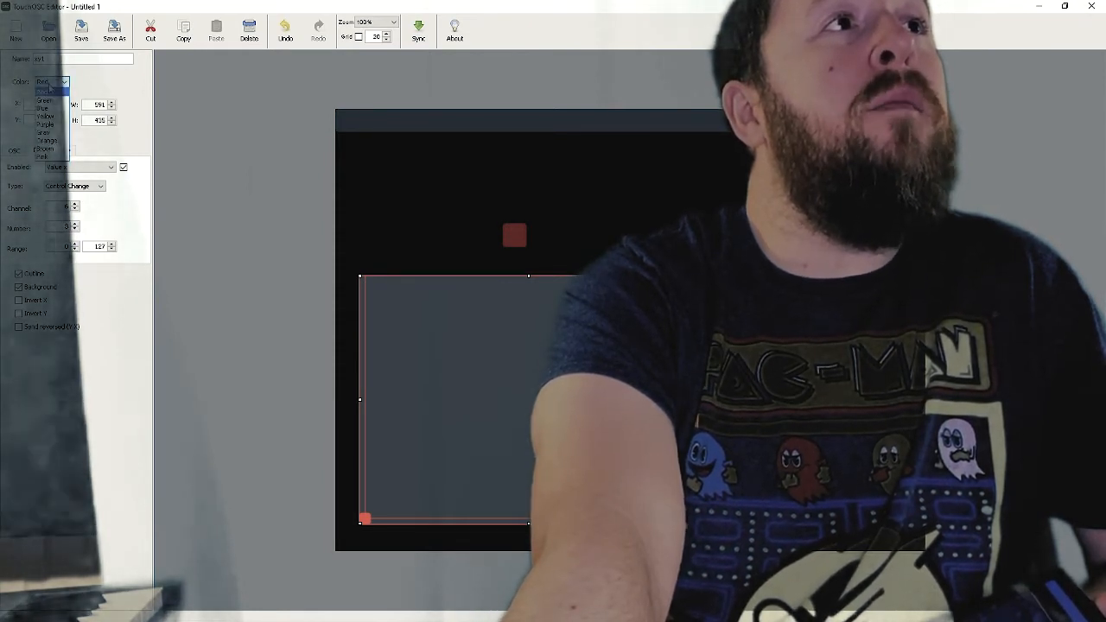
{"action": "left_click", "coordinate": [47, 100]}
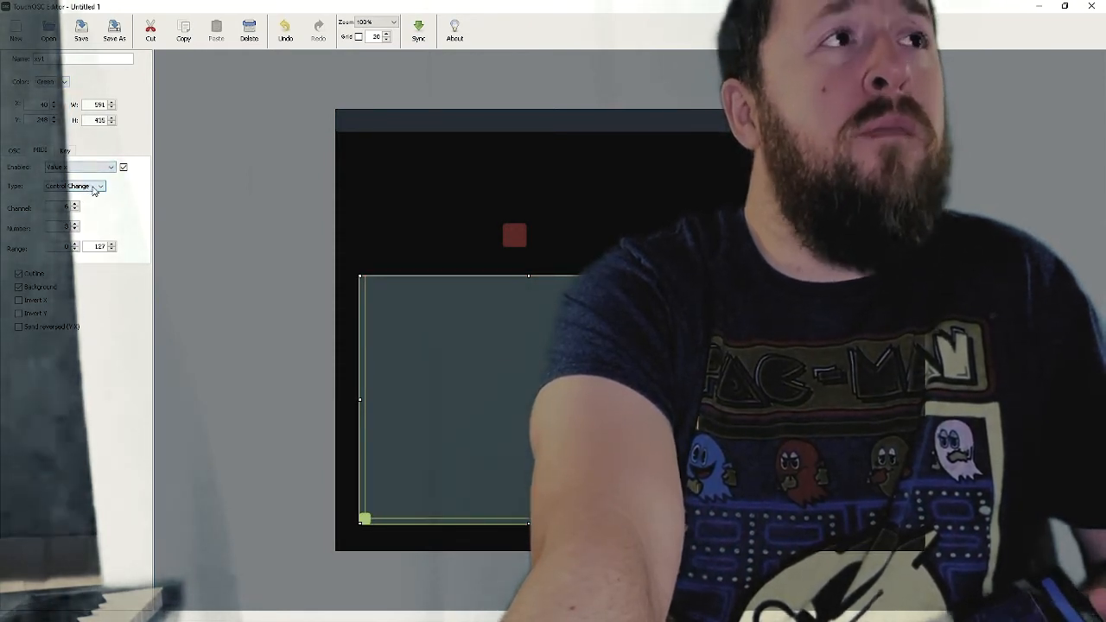
{"action": "left_click", "coordinate": [108, 167]}
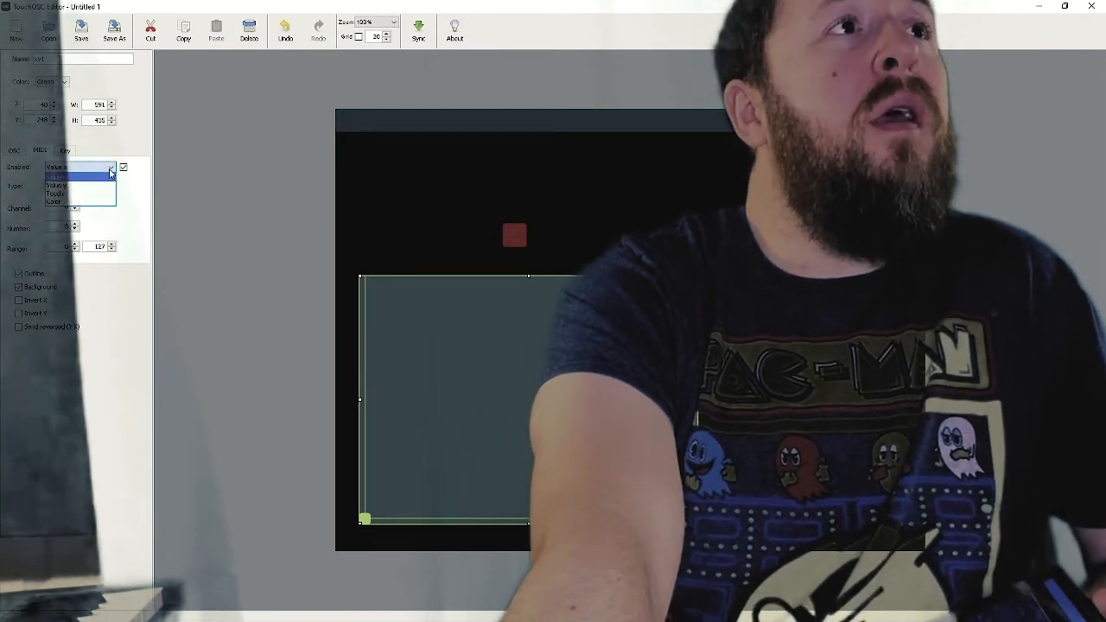
{"action": "left_click", "coordinate": [62, 185]}
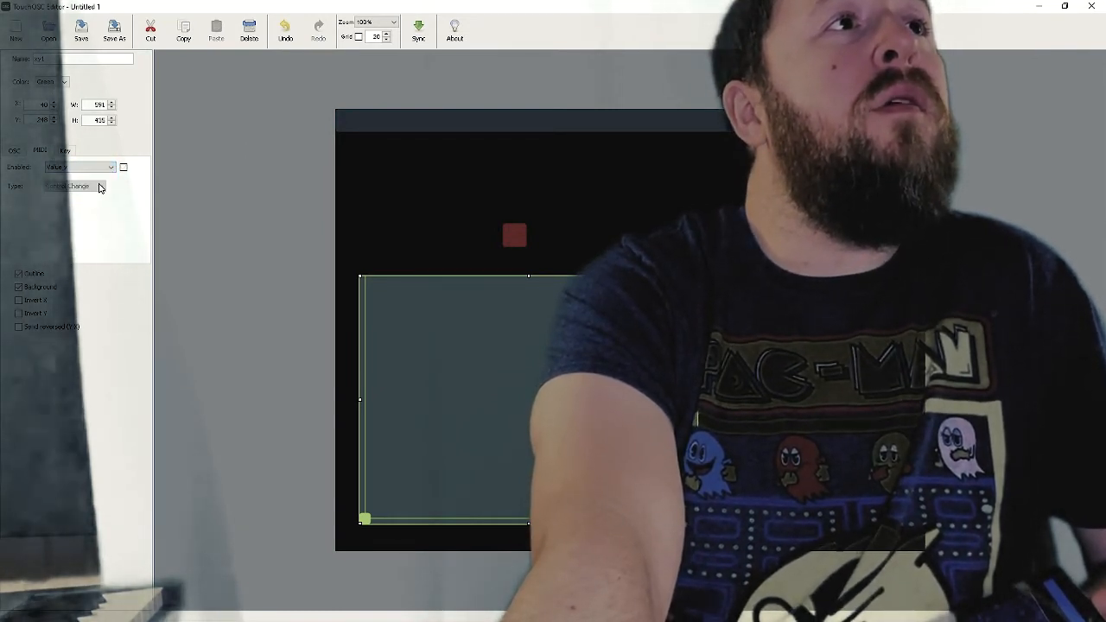
{"action": "left_click", "coordinate": [122, 167]}
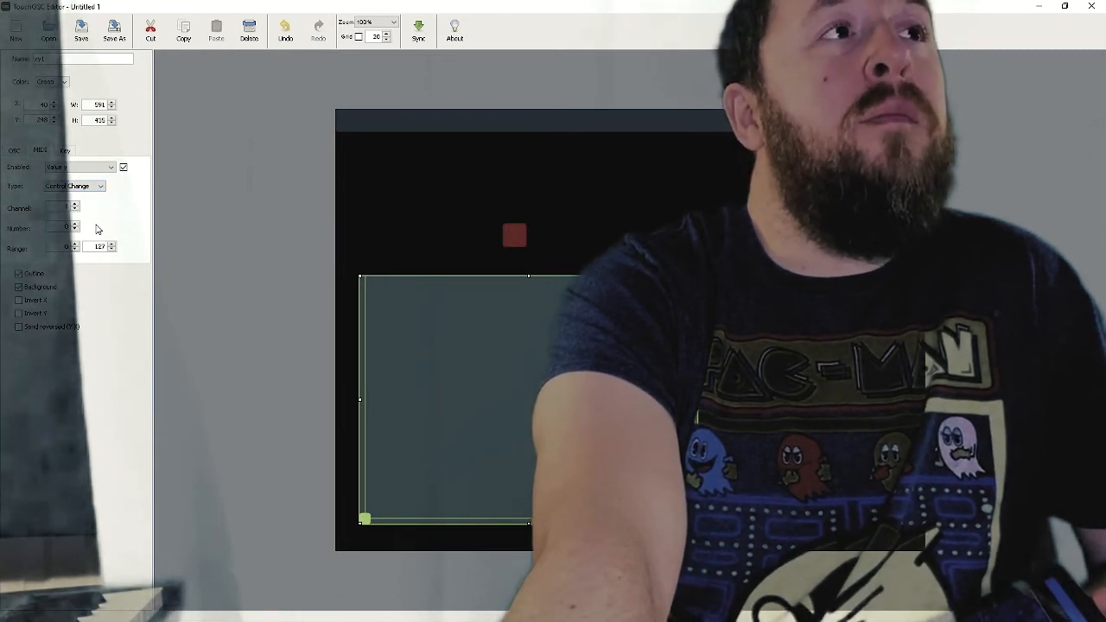
{"action": "mouse_move", "coordinate": [474, 259]}
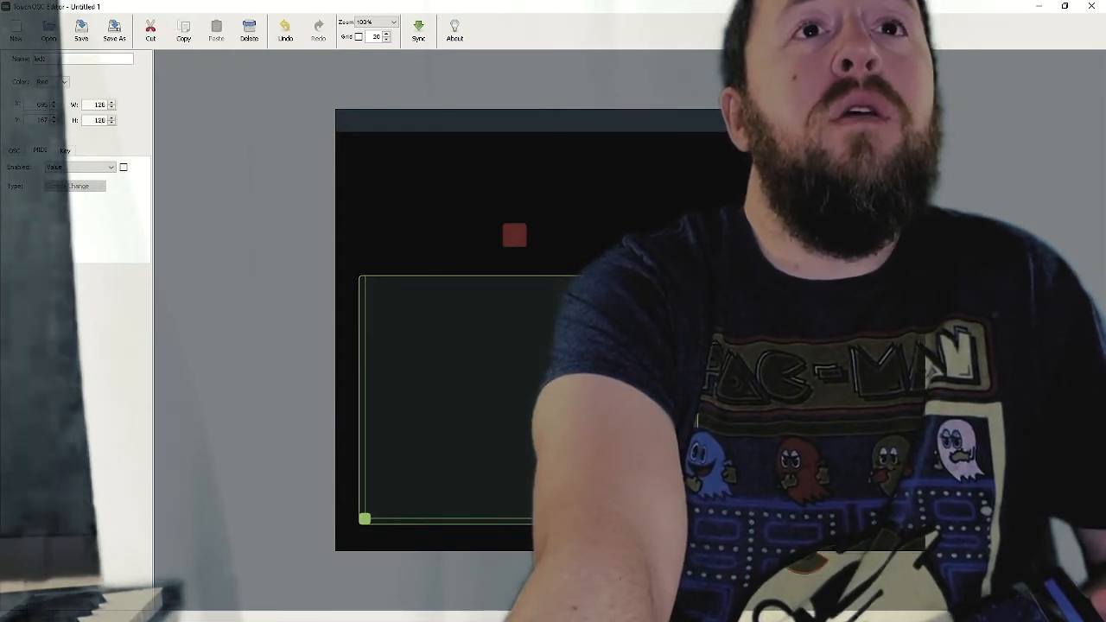
{"action": "right_click", "coordinate": [732, 378]}
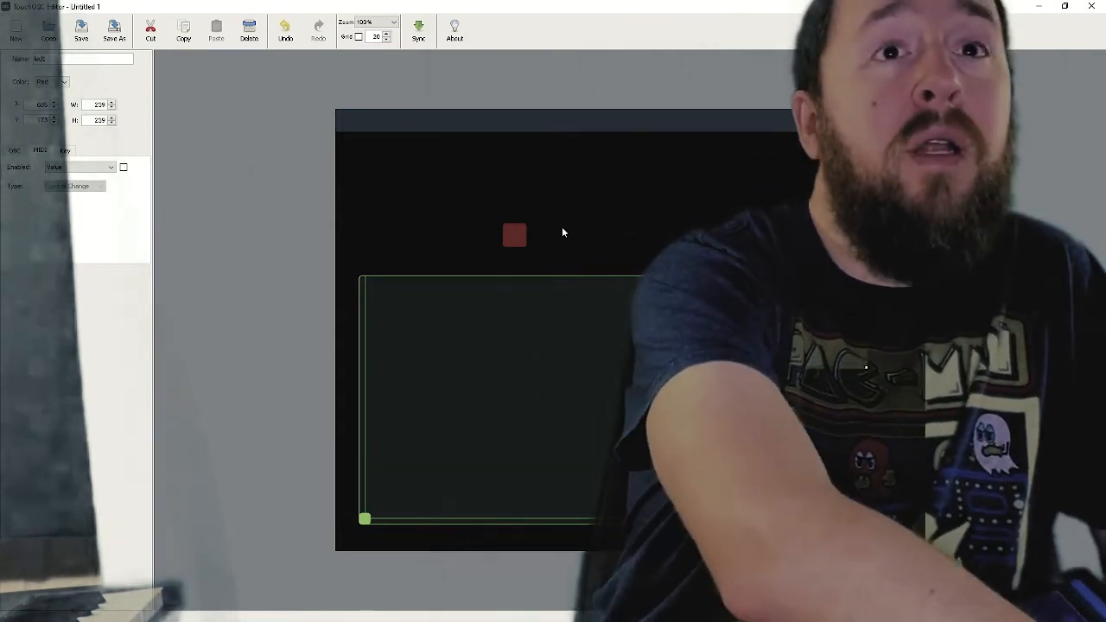
Step: In REAPER, toggle the Kontakt violin's options page and return to its mix controls
{"action": "key", "text": "alt+tab"}
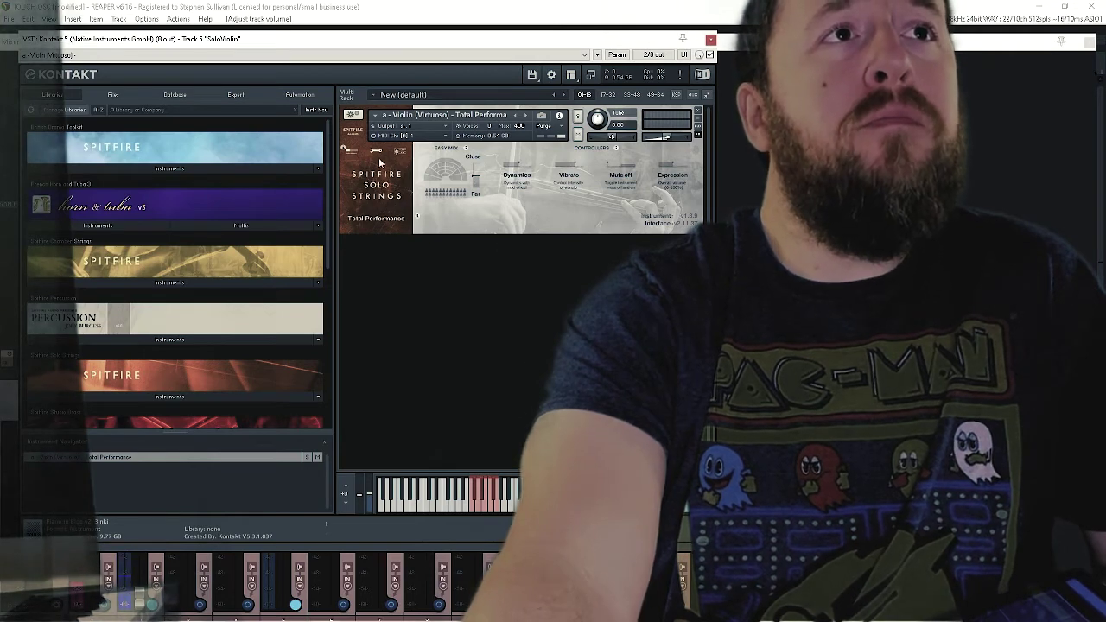
{"action": "left_click", "coordinate": [375, 152]}
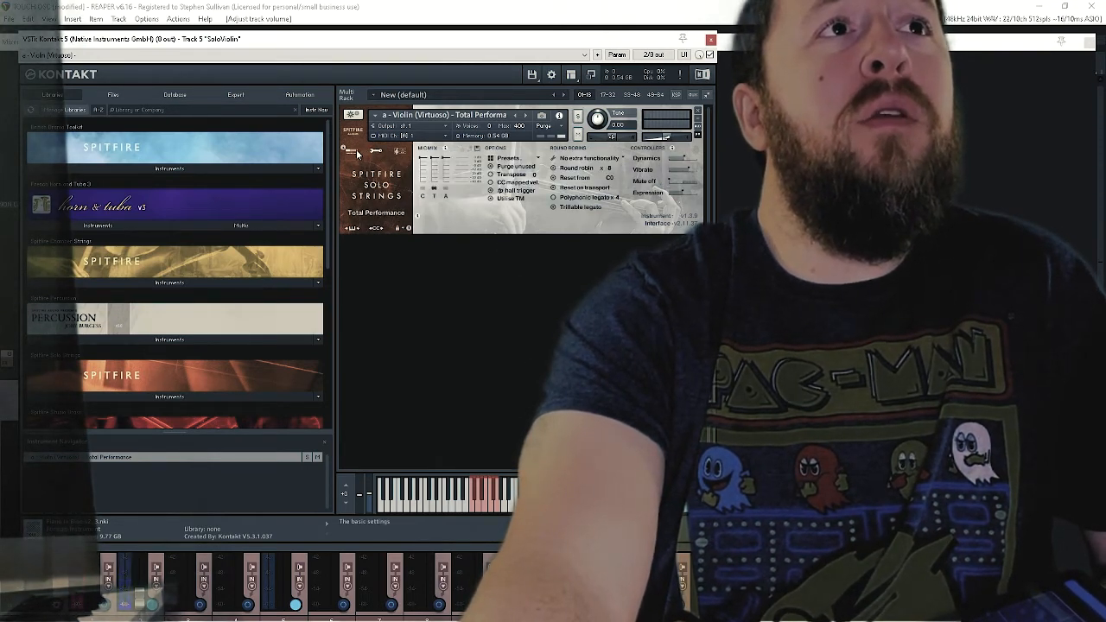
{"action": "left_click", "coordinate": [351, 151]}
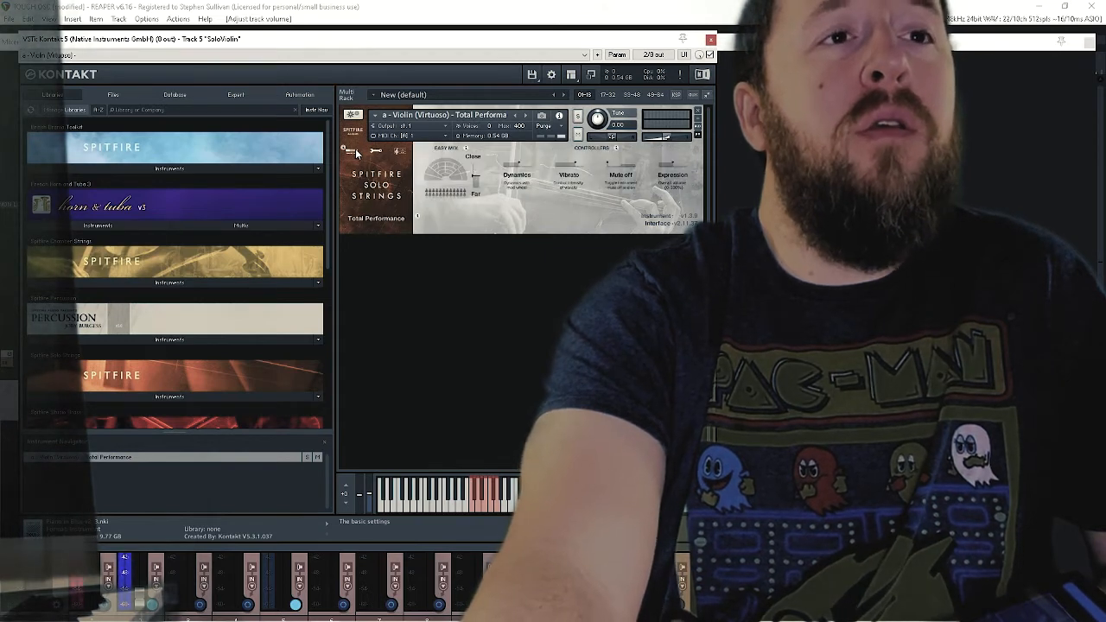